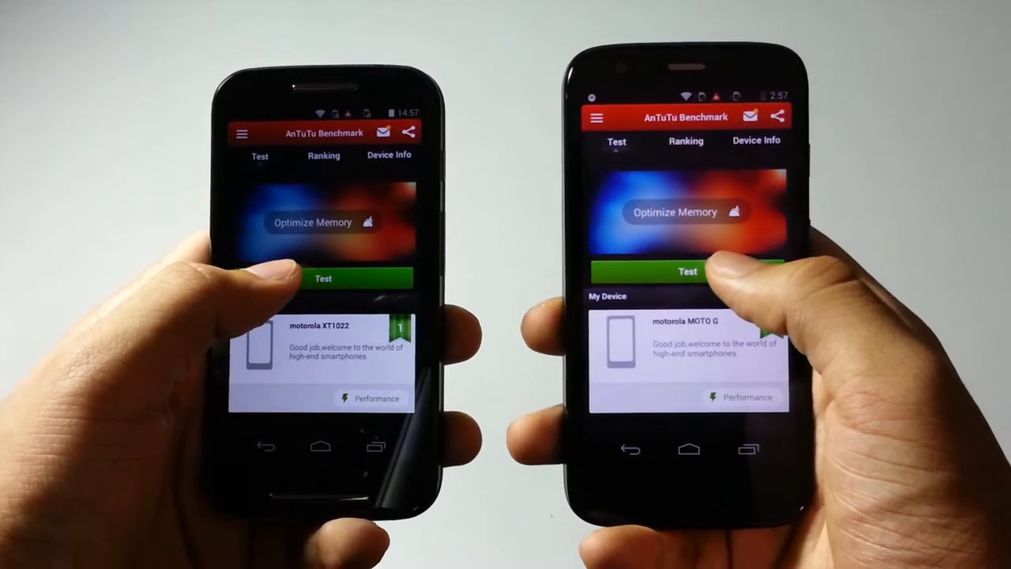
left_click(686, 272)
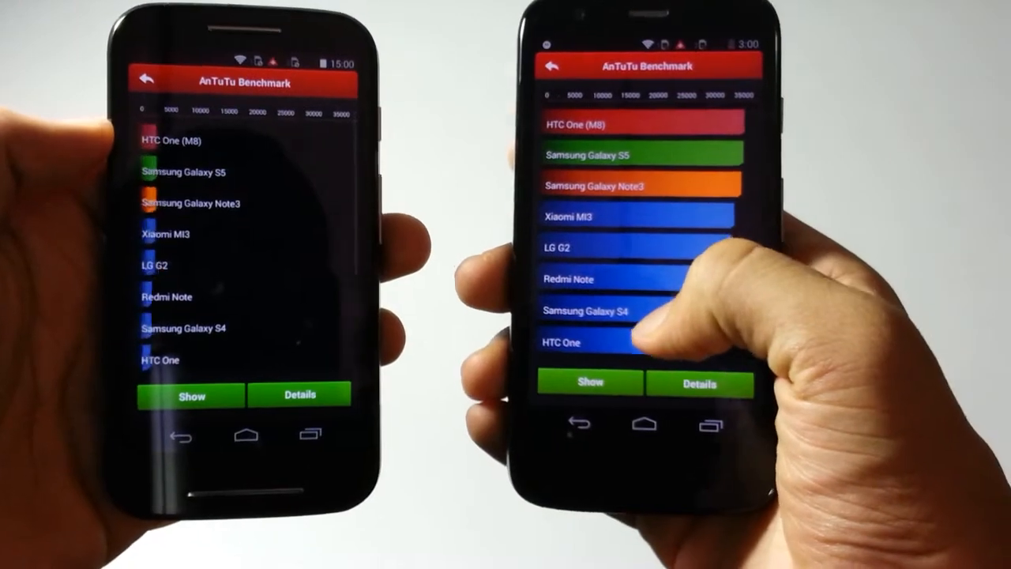
scroll("down", 3)
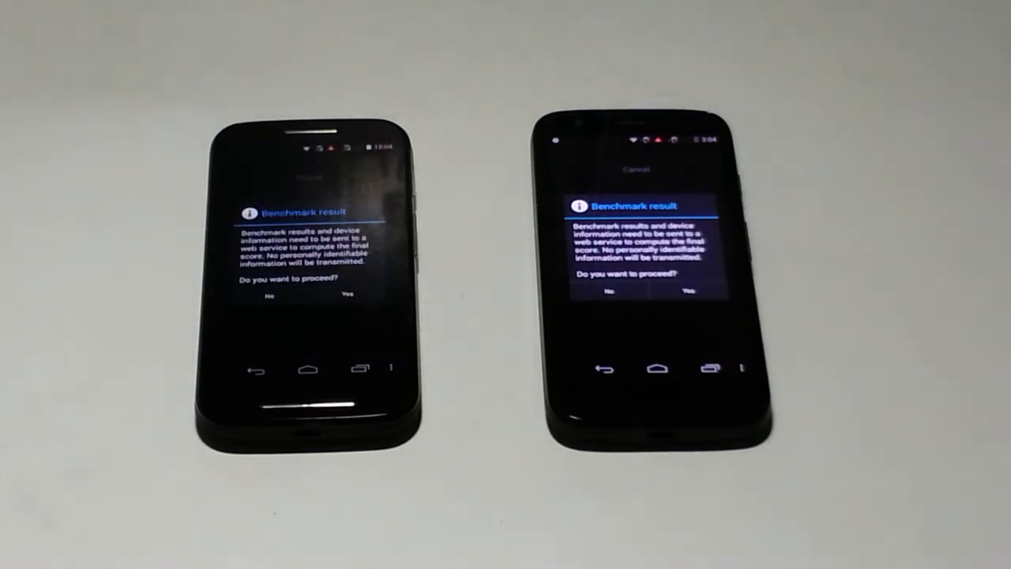
left_click(687, 290)
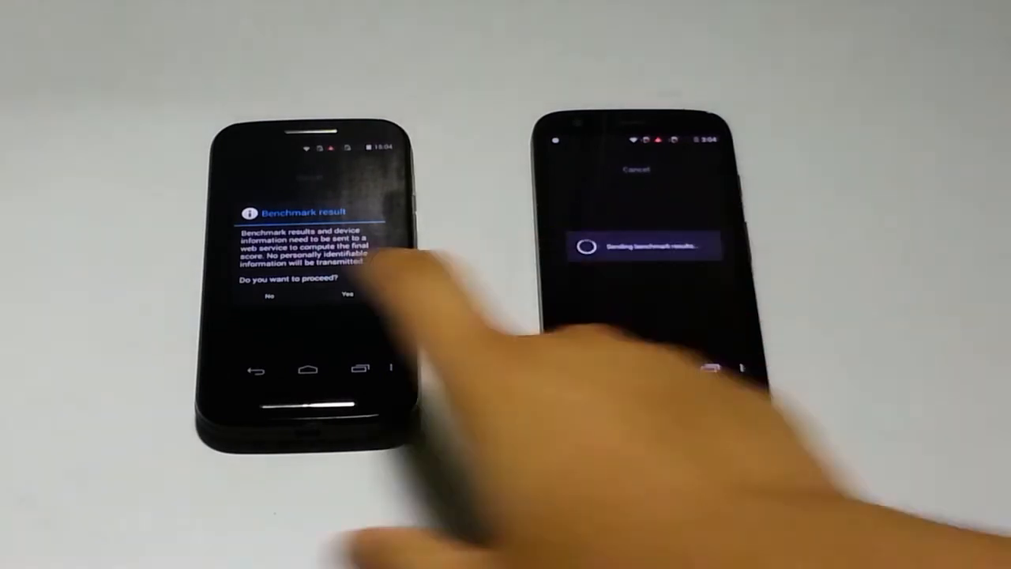